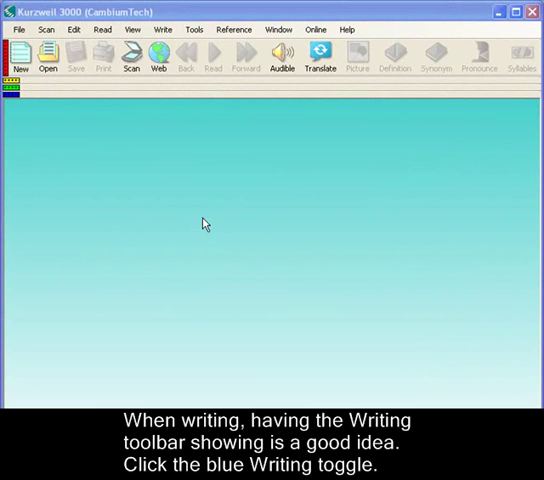
mouse_move(86, 131)
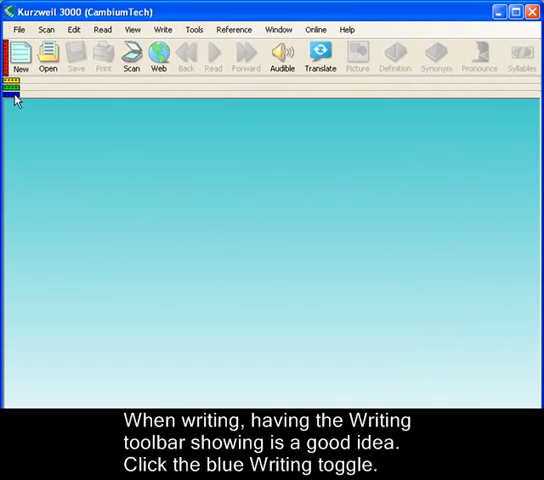
Step: Turn on the Writing toggle to display the Writing toolbar
click(10, 88)
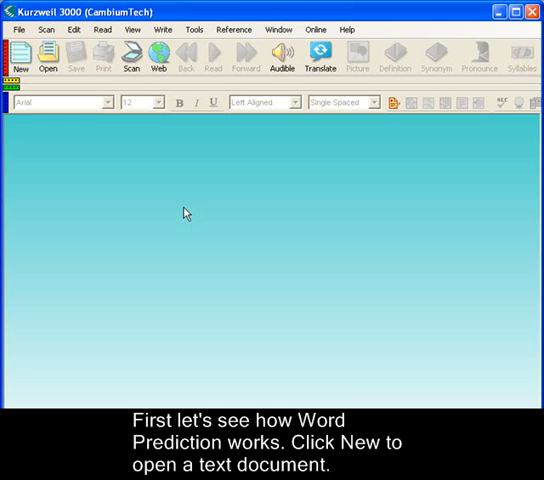
mouse_move(22, 60)
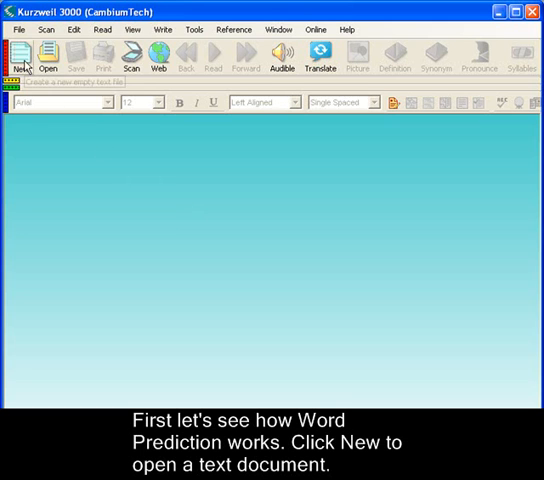
Step: Create the new blank document Untitled 3
click(18, 58)
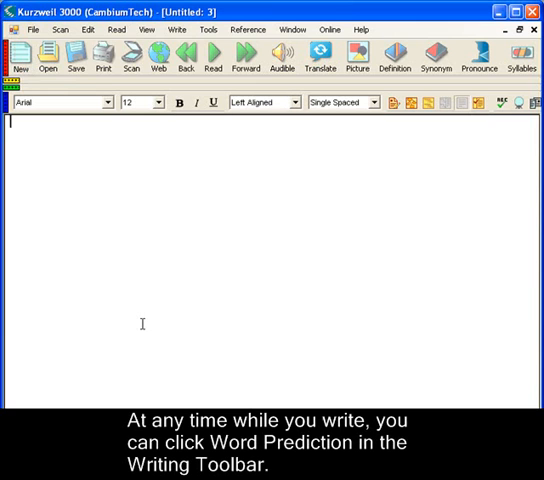
mouse_move(256, 306)
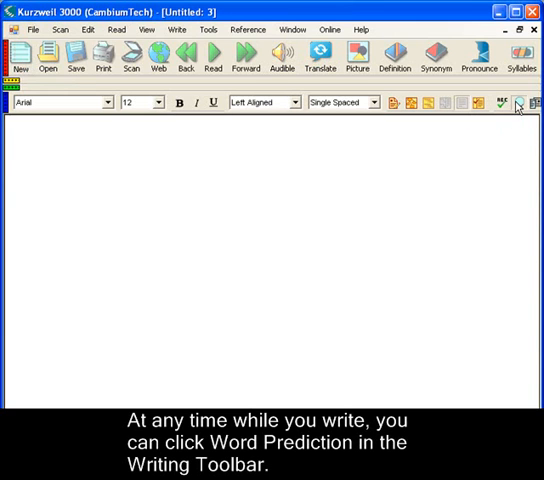
Step: Enable Word Prediction and type 'all the world is a stage' using its suggestions
click(516, 103)
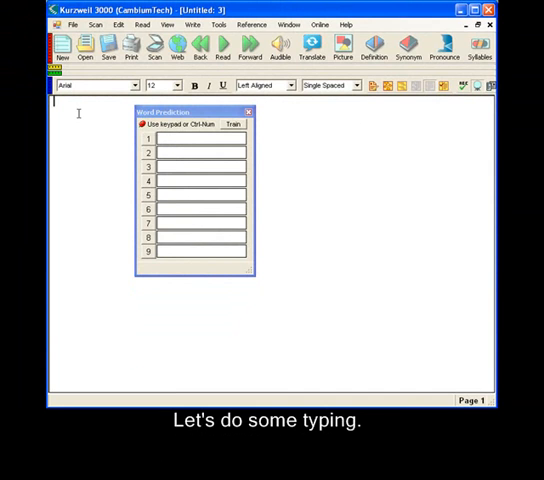
text(all)
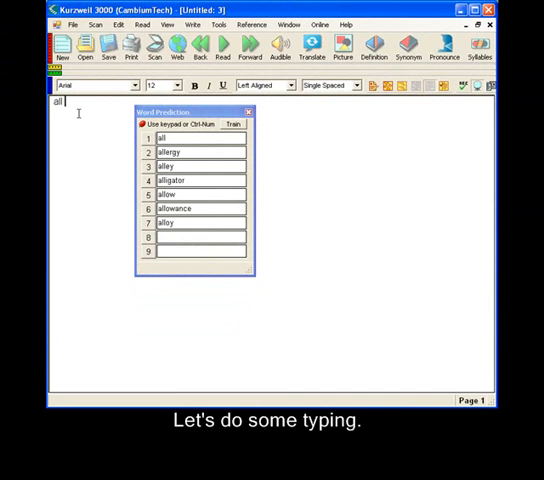
text(the)
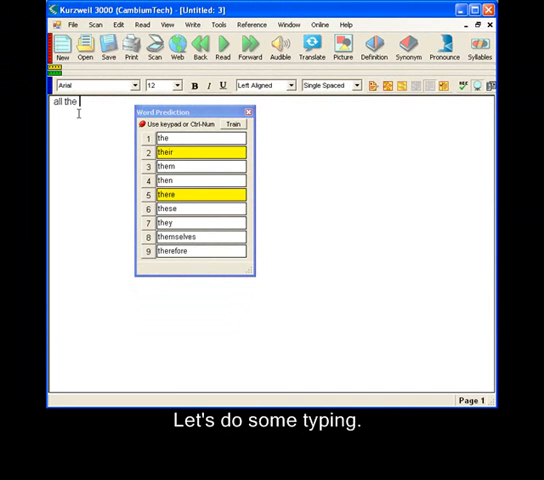
text(wu)
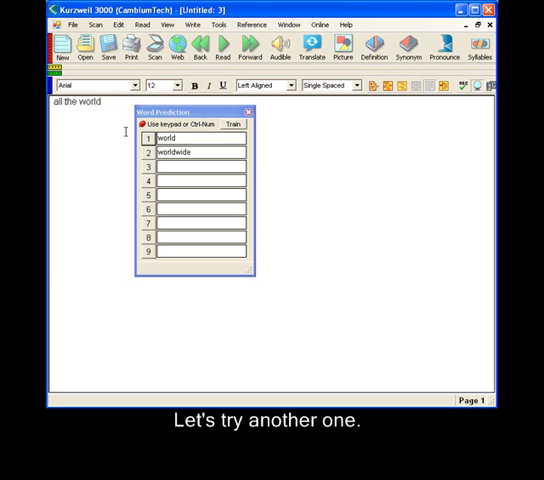
text(i)
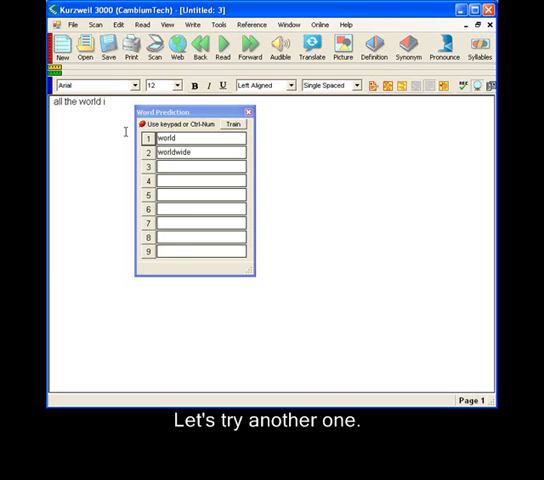
text(s a)
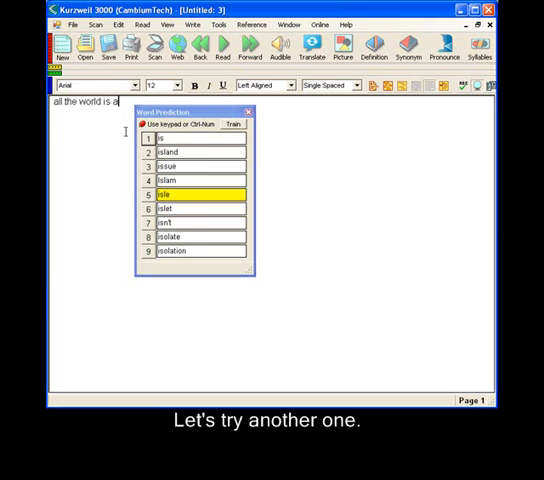
text(sta)
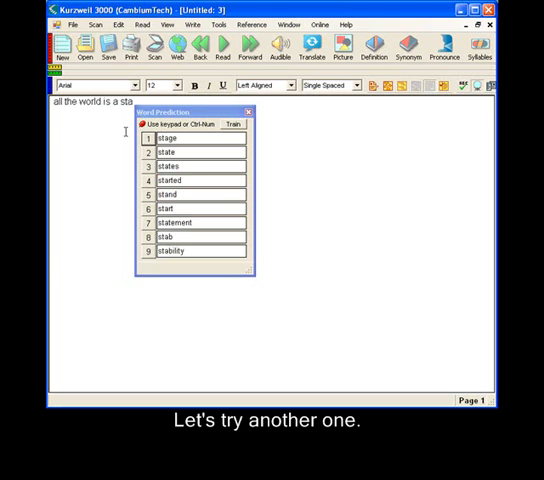
text(ge)
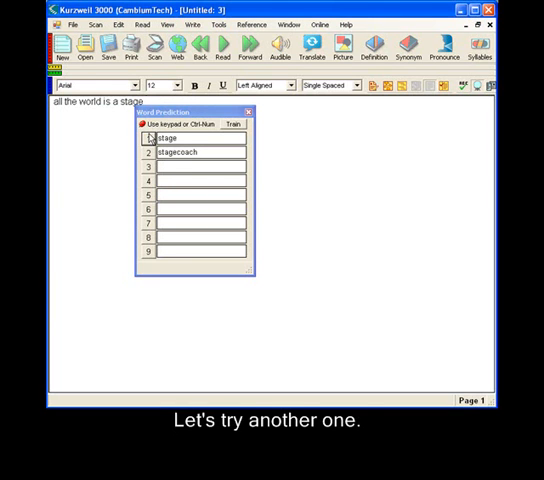
mouse_move(200, 123)
text(and)
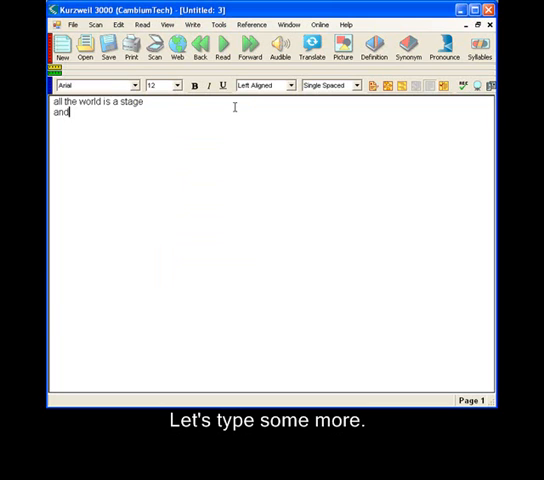
Step: Type the second line 'and all the men and wimen' with word prediction
text(all)
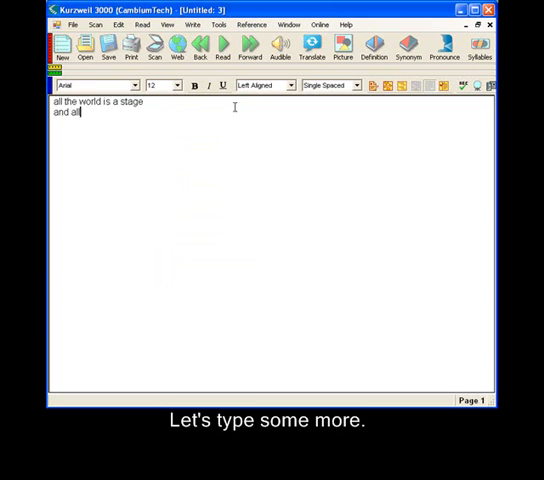
text(the)
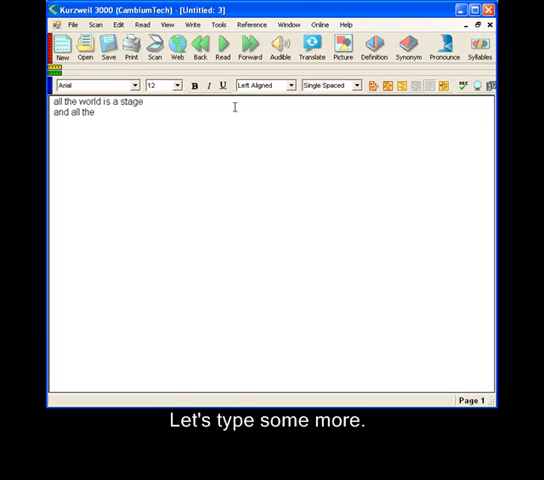
text(me)
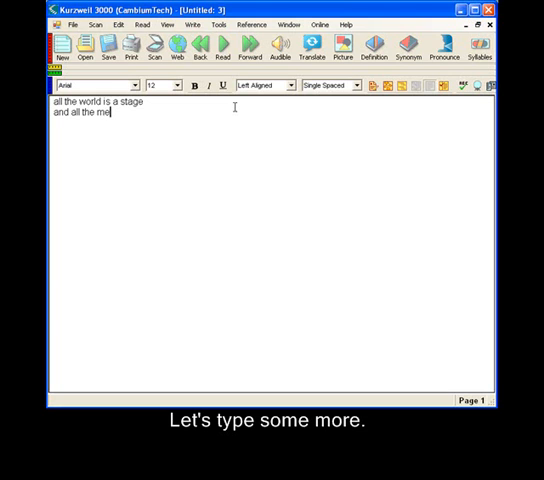
text(n)
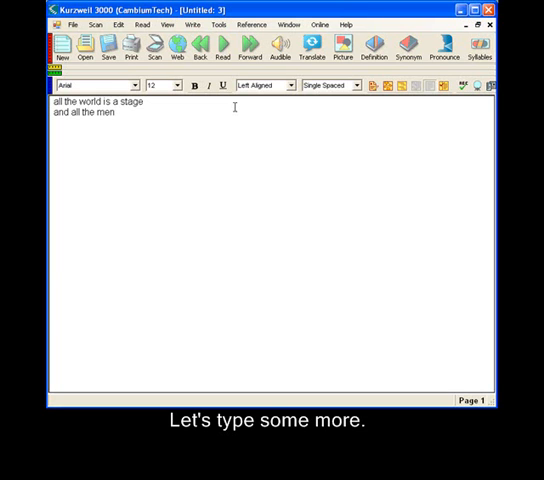
text(and wim)
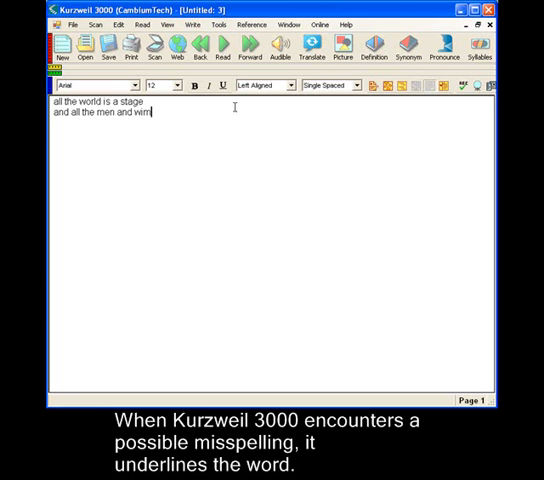
text(en)
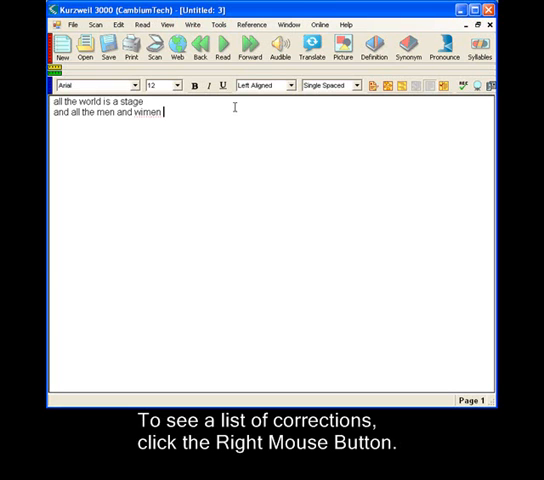
mouse_move(165, 117)
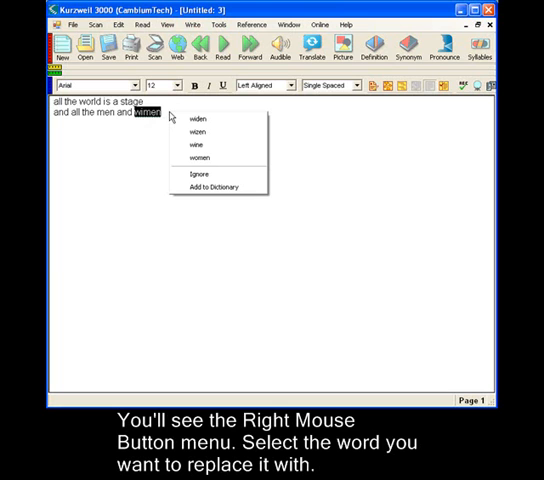
mouse_move(200, 120)
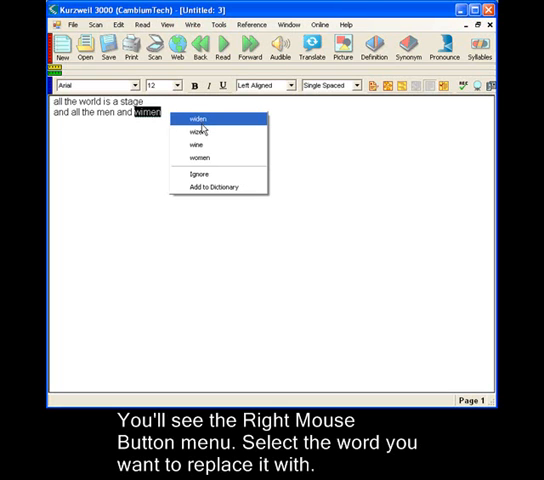
mouse_move(203, 158)
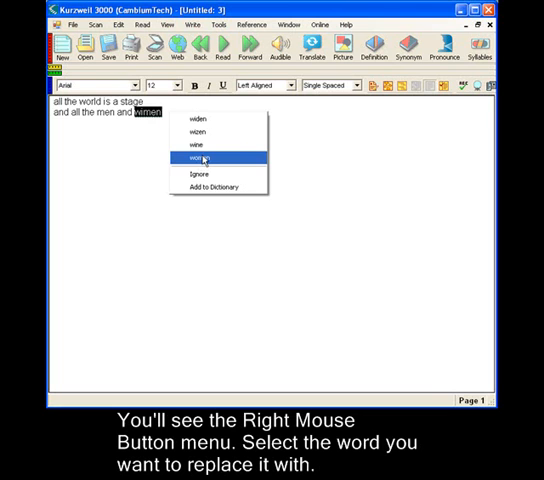
Step: Replace 'wimen' with the suggested spelling 'women'
click(202, 158)
text(meerly play)
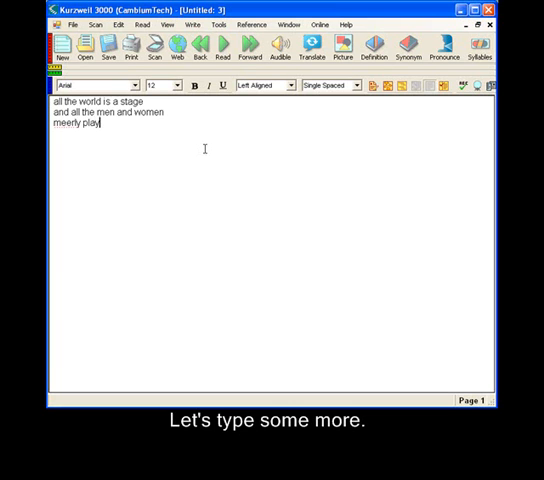
Step: Finish the third line as 'meerly players'
text(ers)
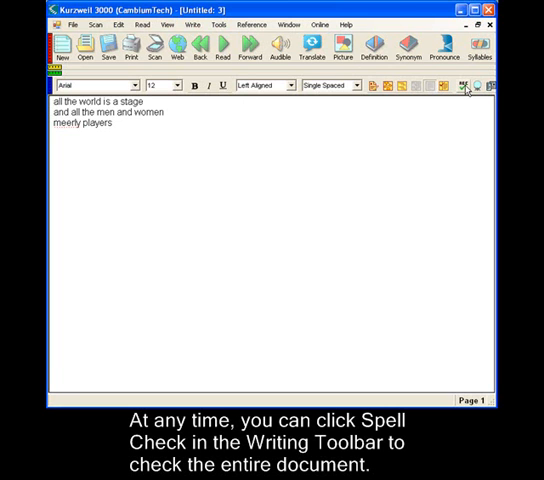
mouse_move(467, 88)
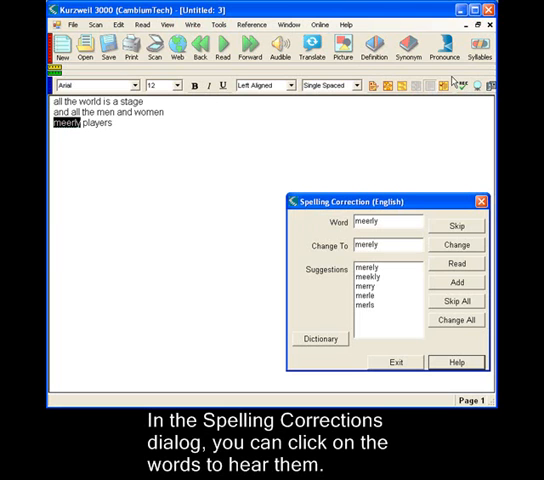
mouse_move(431, 272)
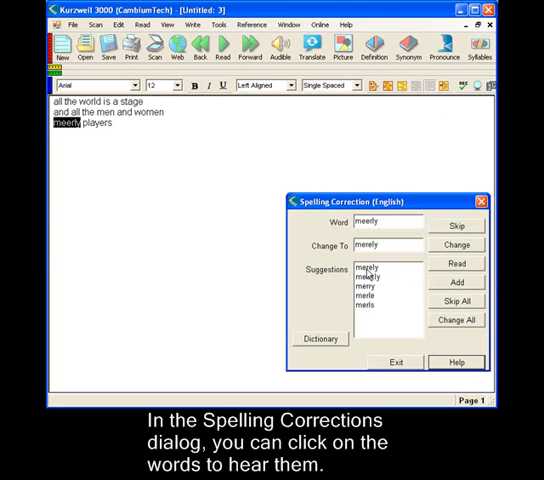
Step: Hear the suggestions merely, meekly and merle, then change 'meerly' to 'merely'
click(372, 267)
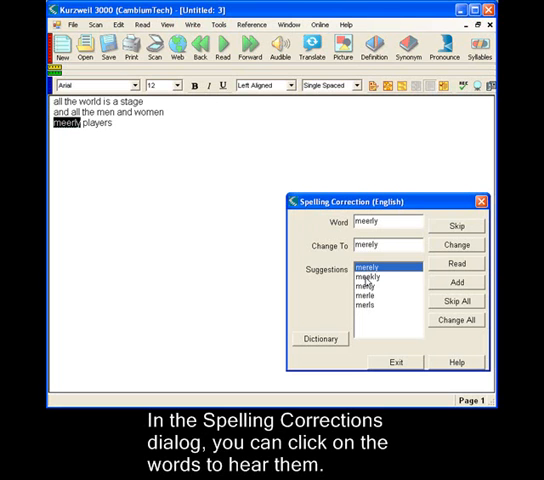
click(375, 279)
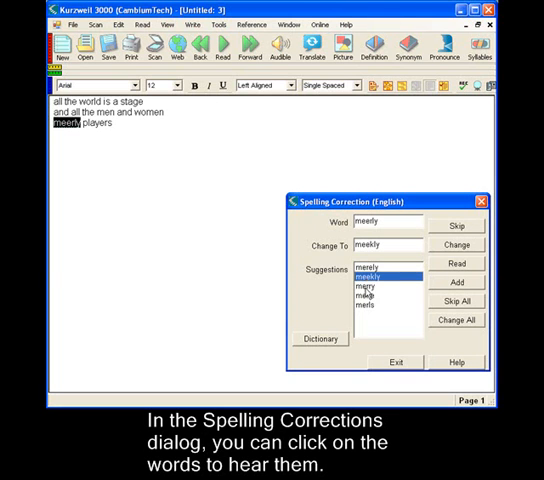
click(370, 296)
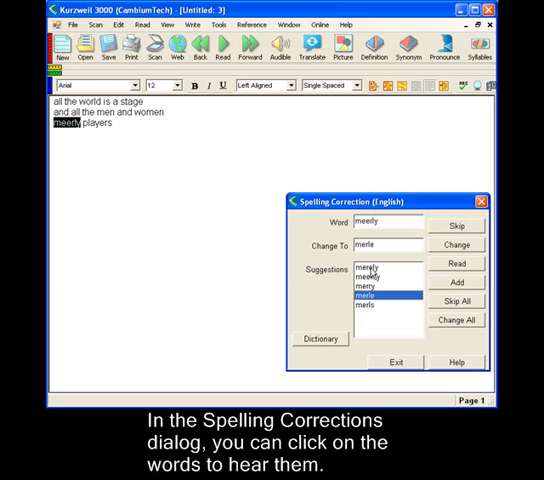
click(372, 267)
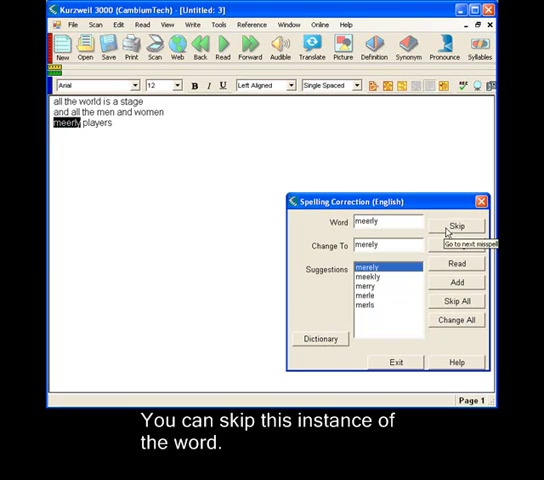
mouse_move(456, 245)
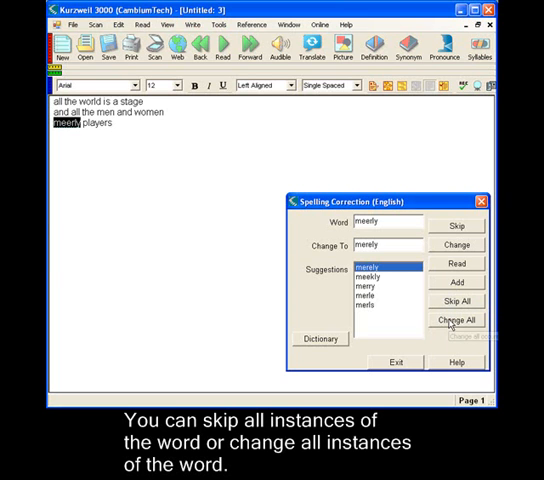
mouse_move(456, 320)
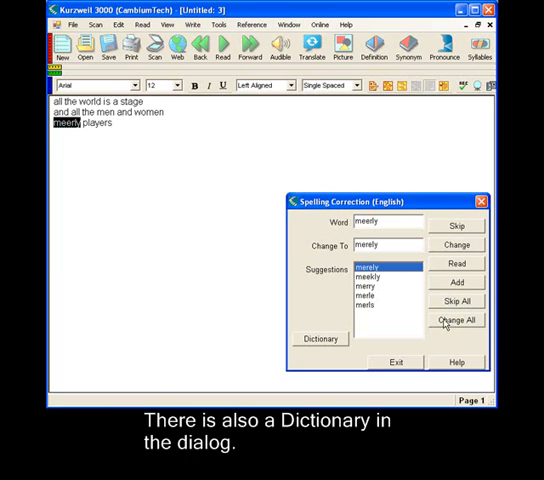
mouse_move(320, 340)
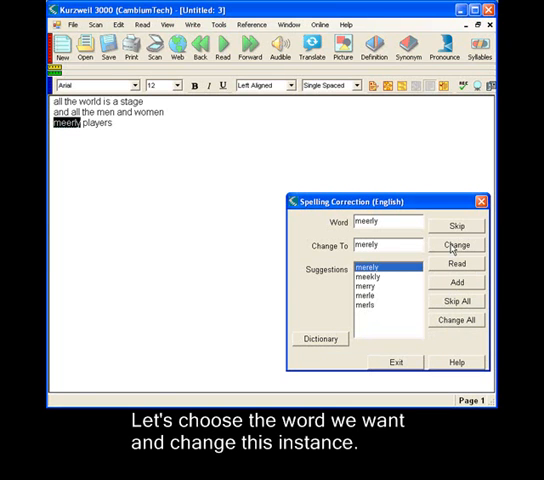
click(456, 245)
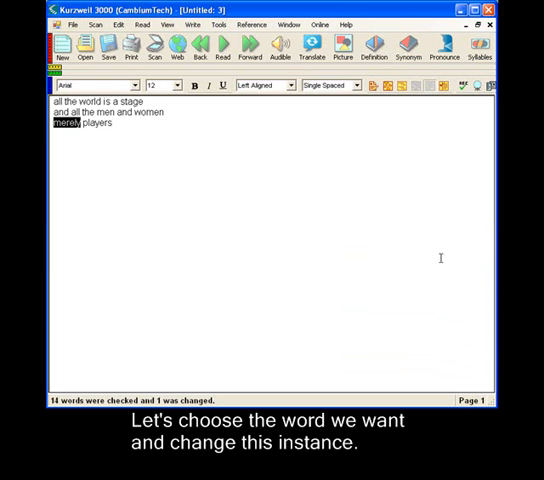